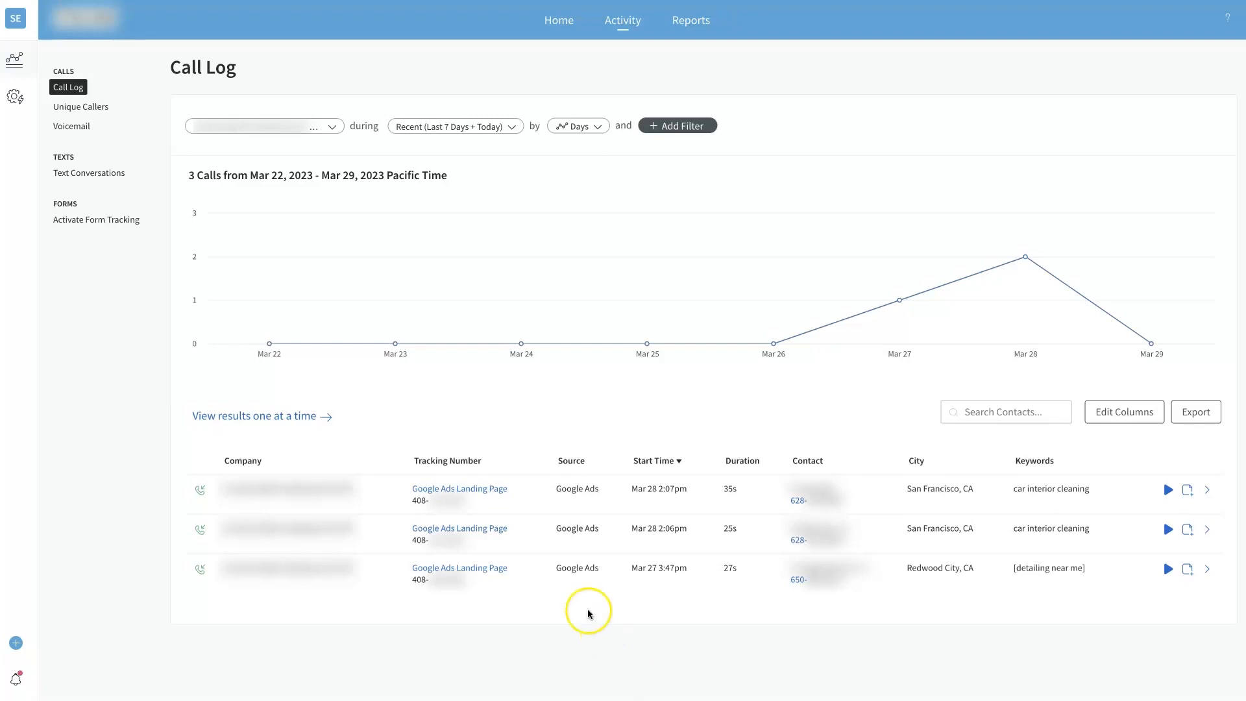
mouse_move(634, 639)
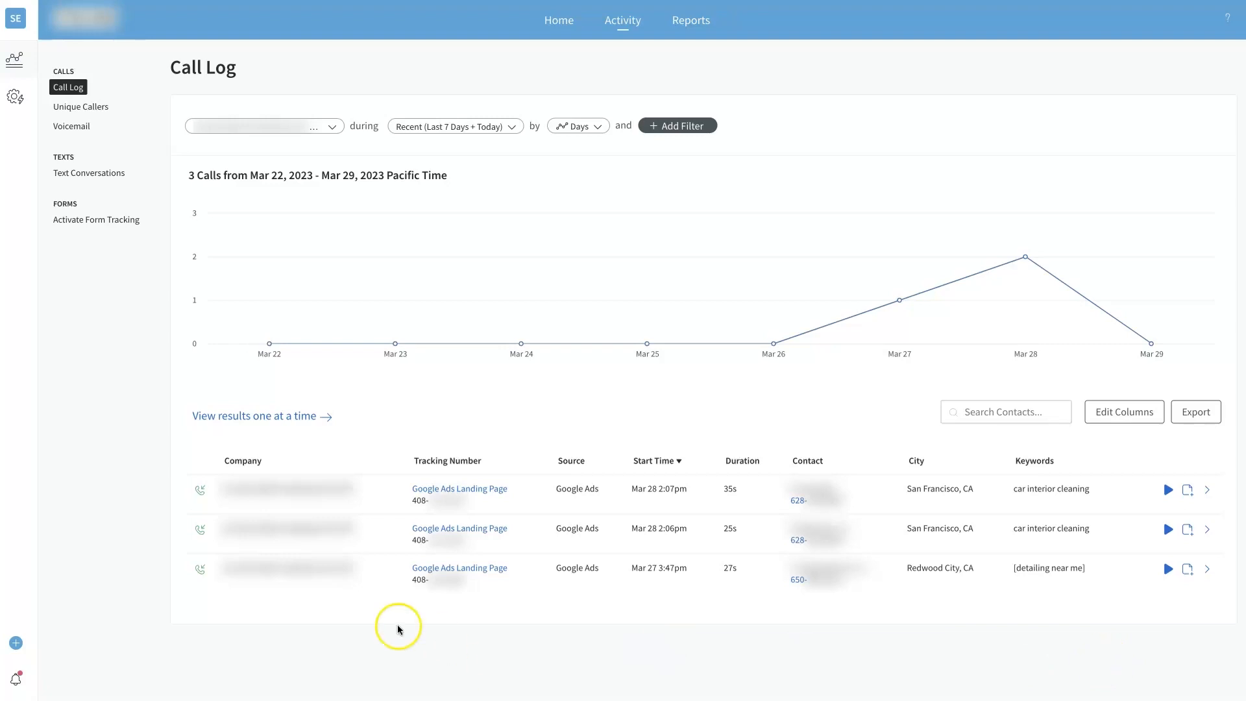
mouse_move(1086, 653)
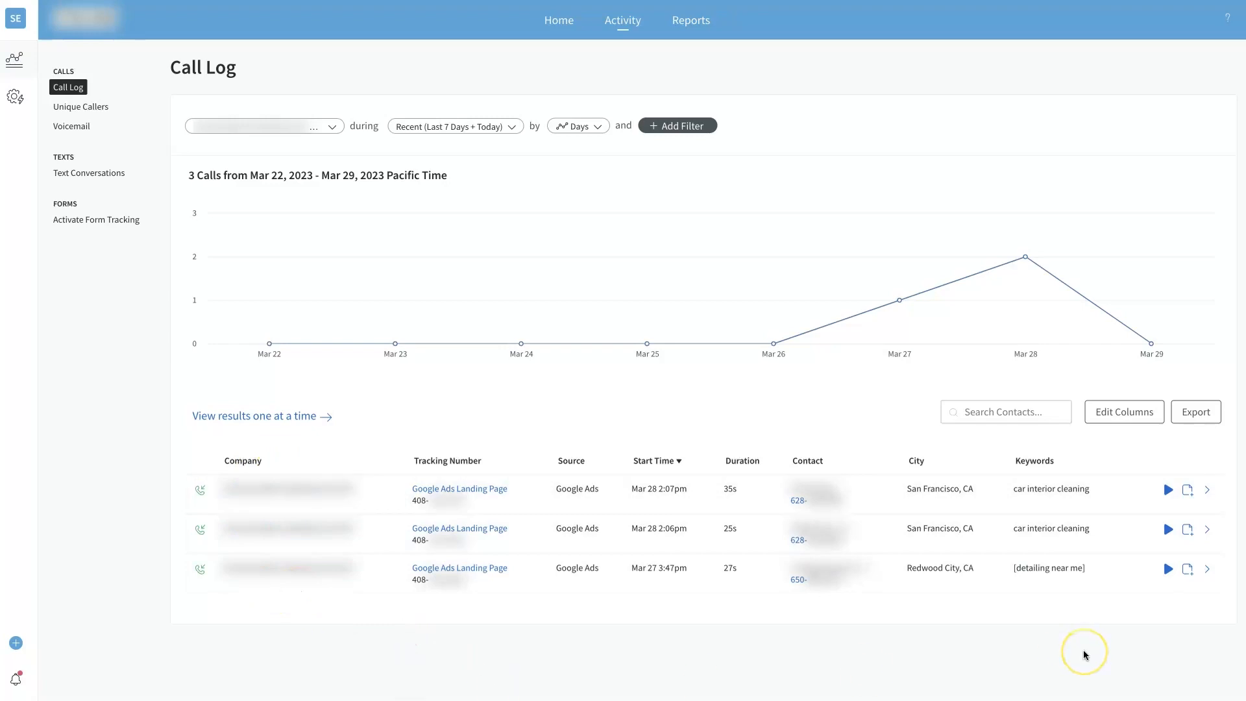
mouse_move(1066, 640)
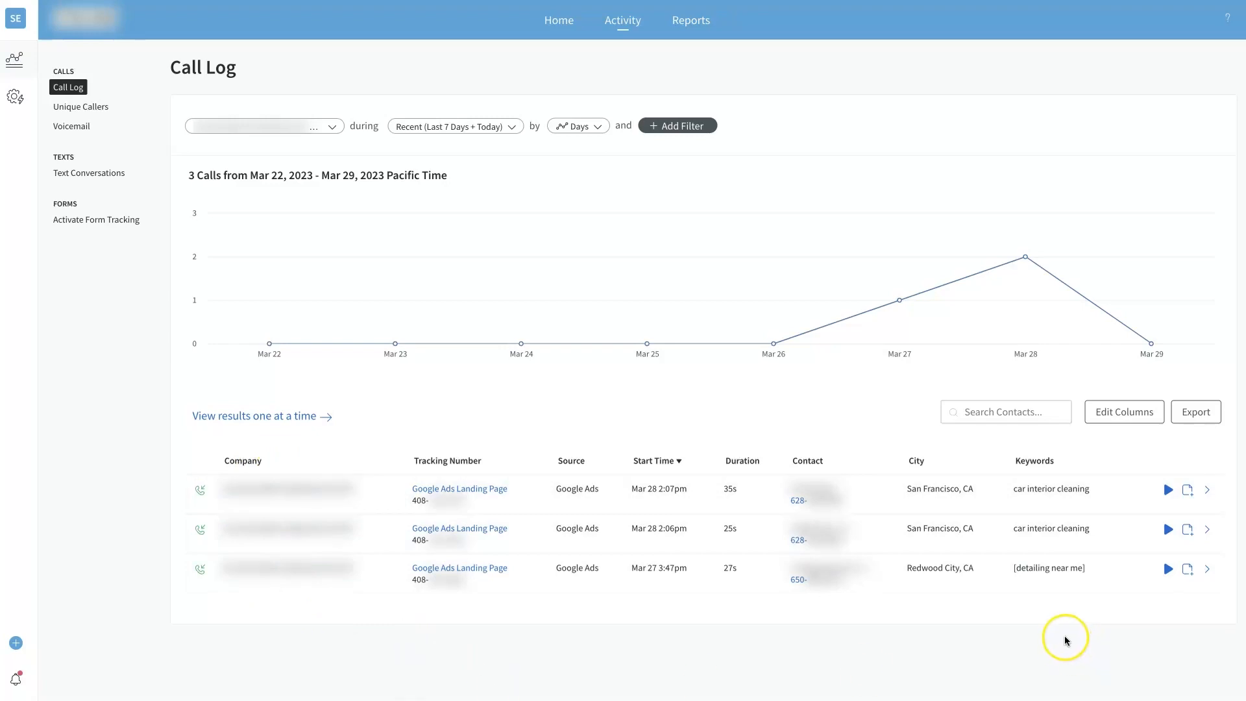
mouse_move(1066, 644)
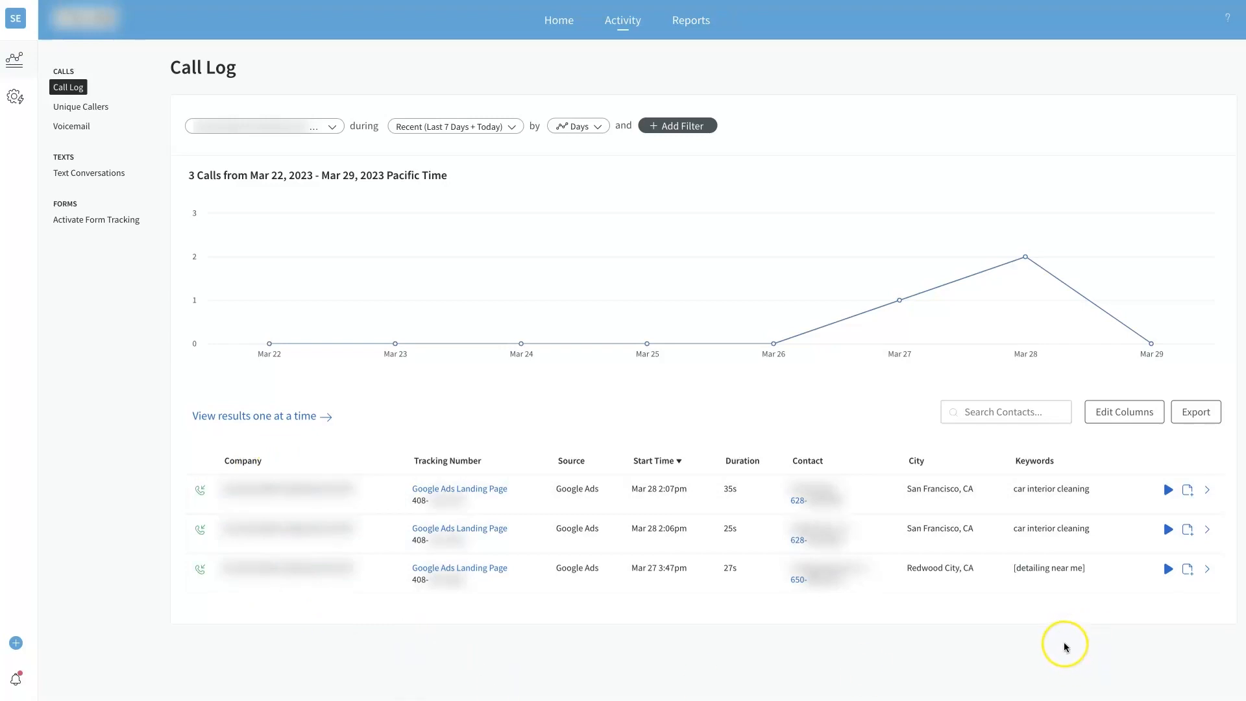
mouse_move(1057, 651)
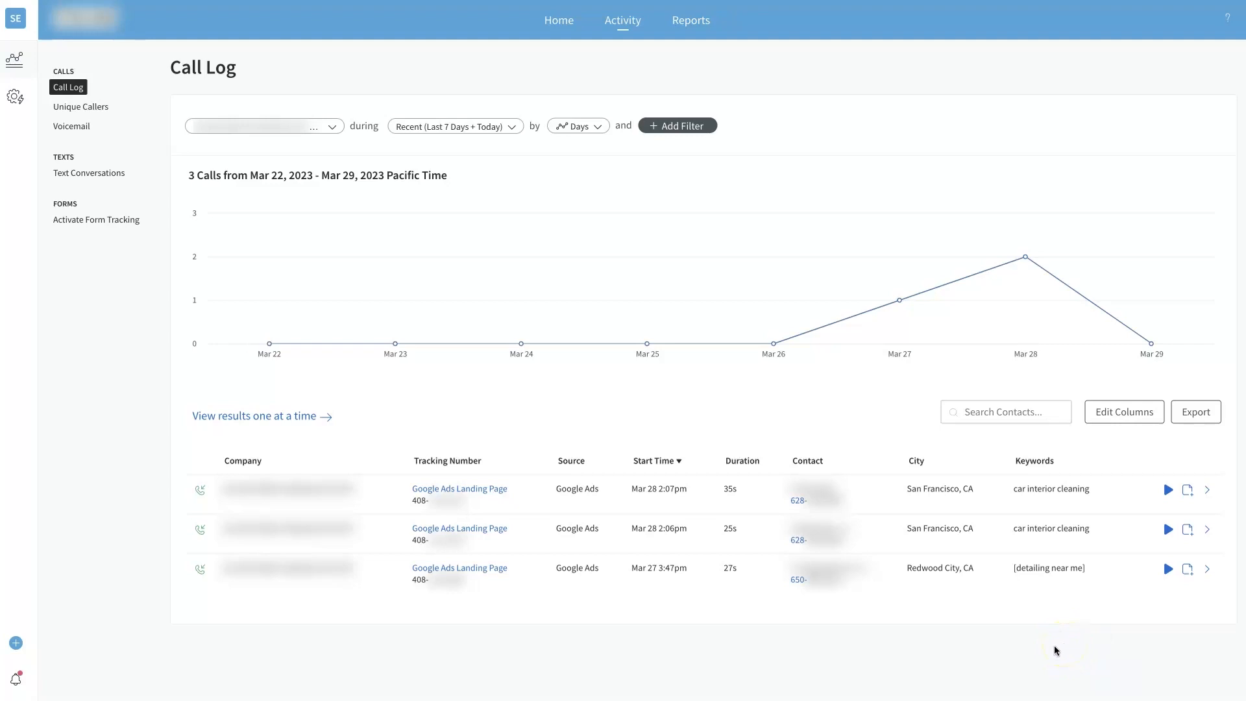
mouse_move(1127, 520)
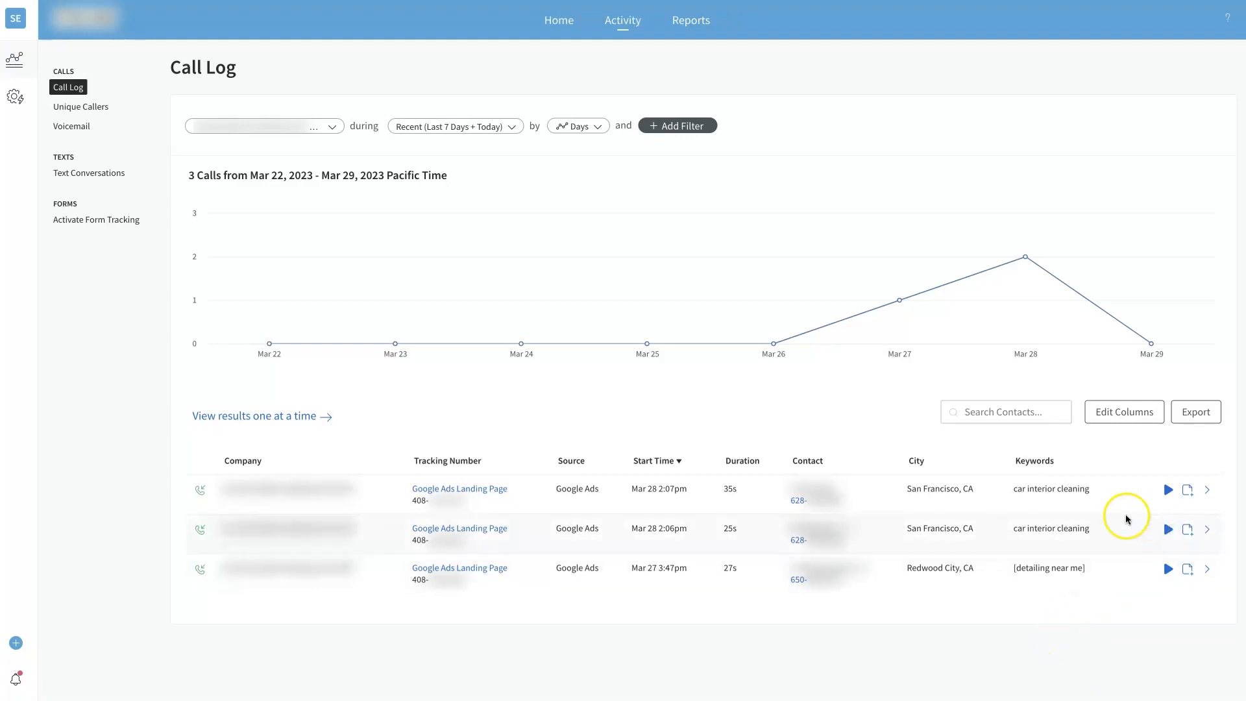
mouse_move(1088, 506)
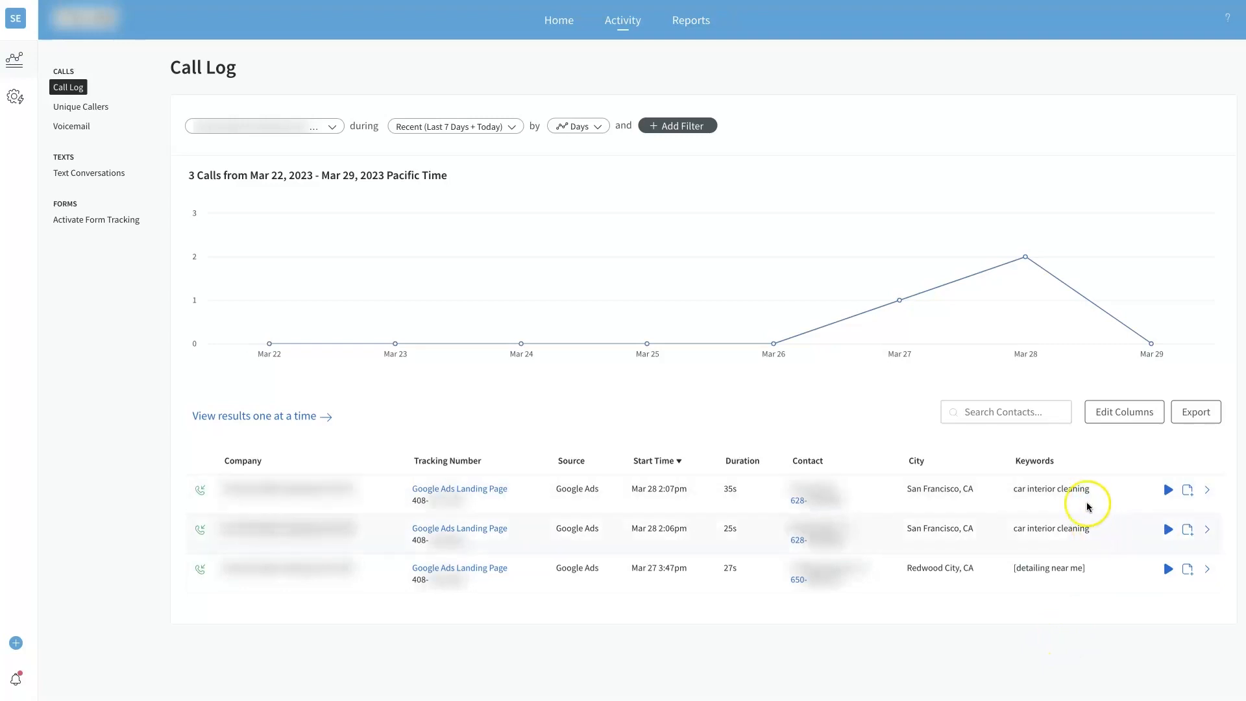
mouse_move(1072, 494)
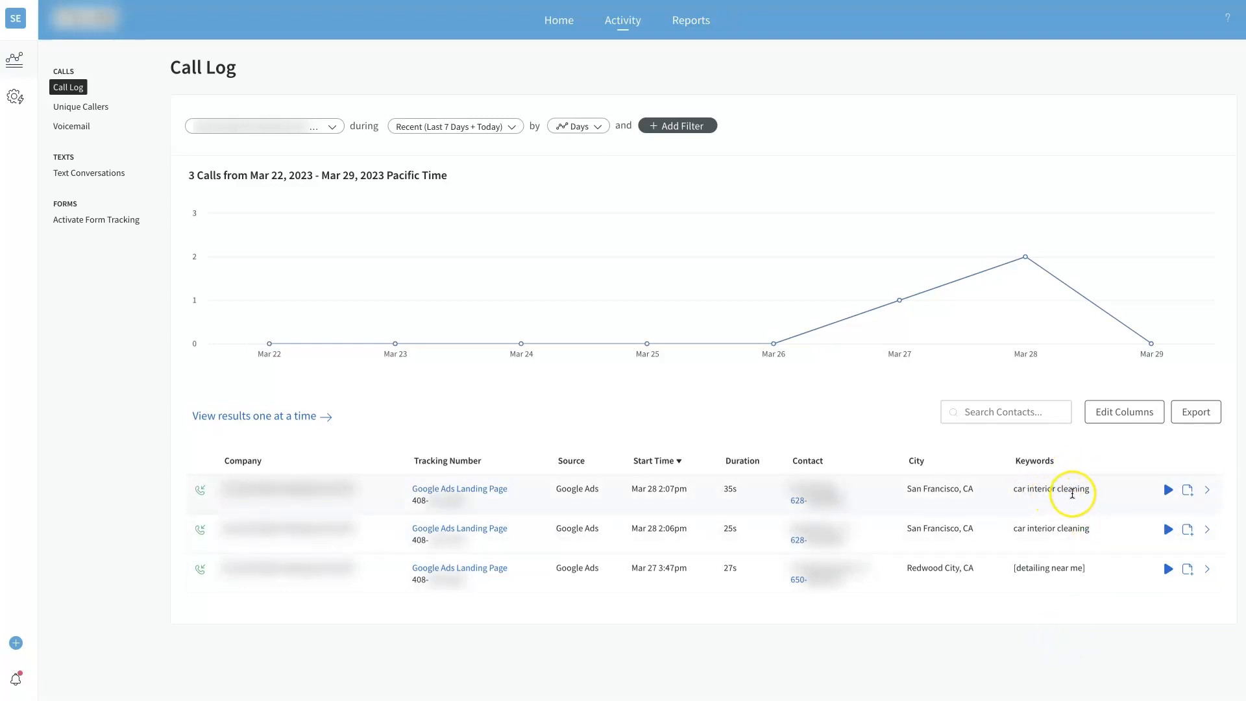
mouse_move(1066, 572)
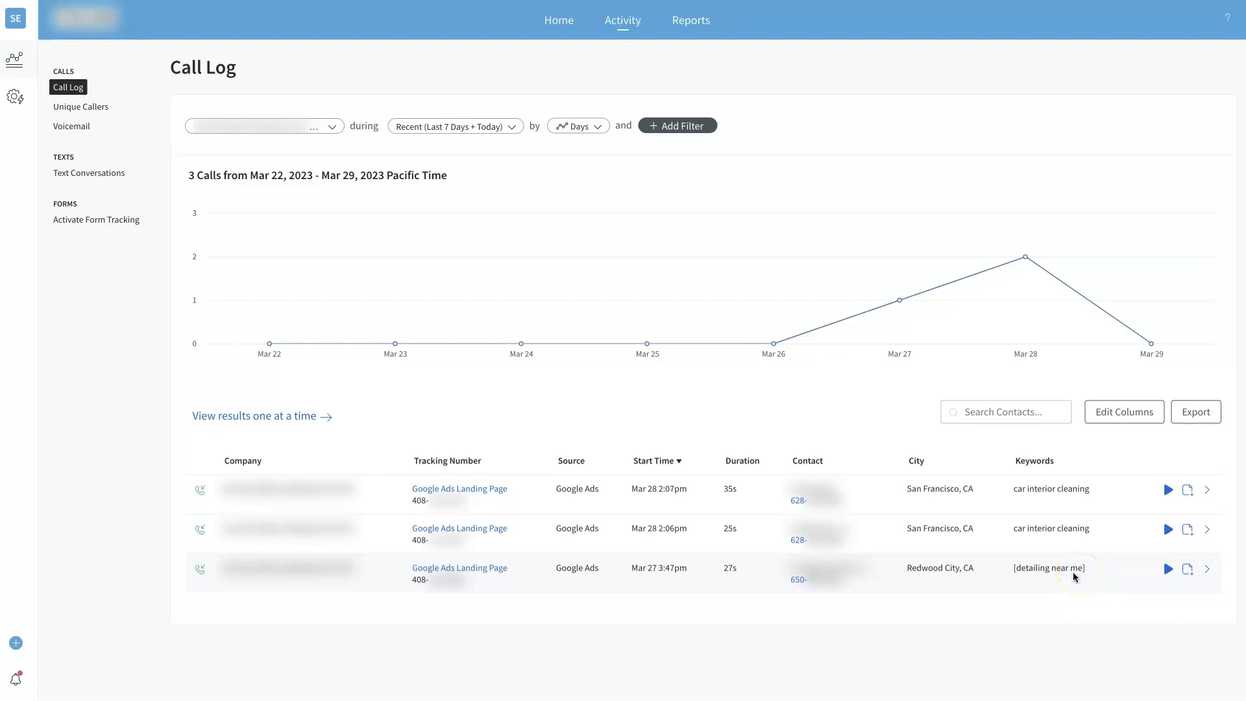
mouse_move(1073, 573)
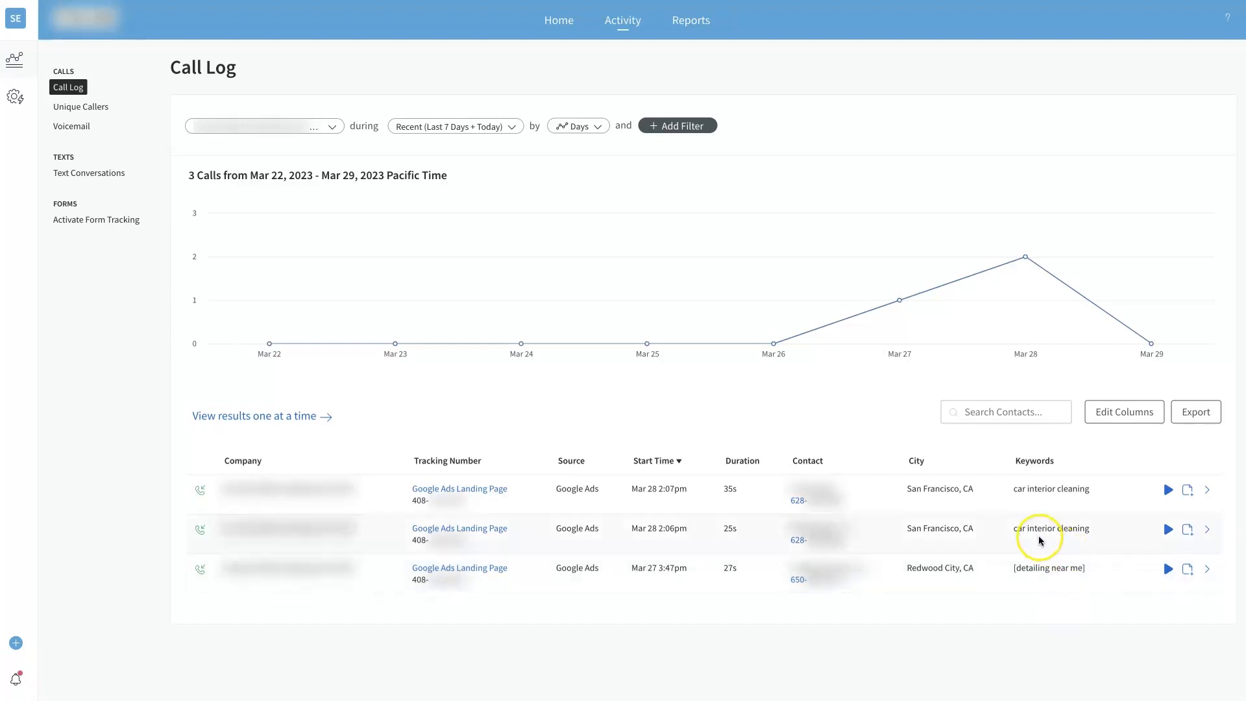
mouse_move(1023, 534)
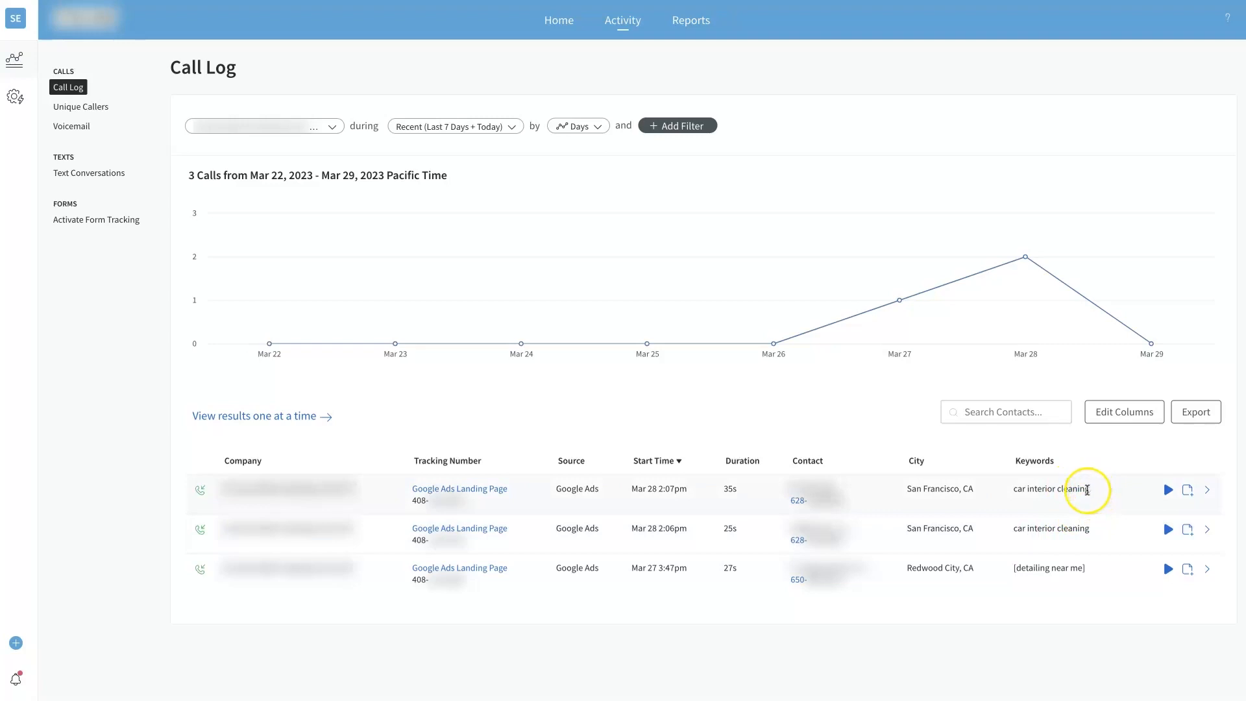
mouse_move(1051, 643)
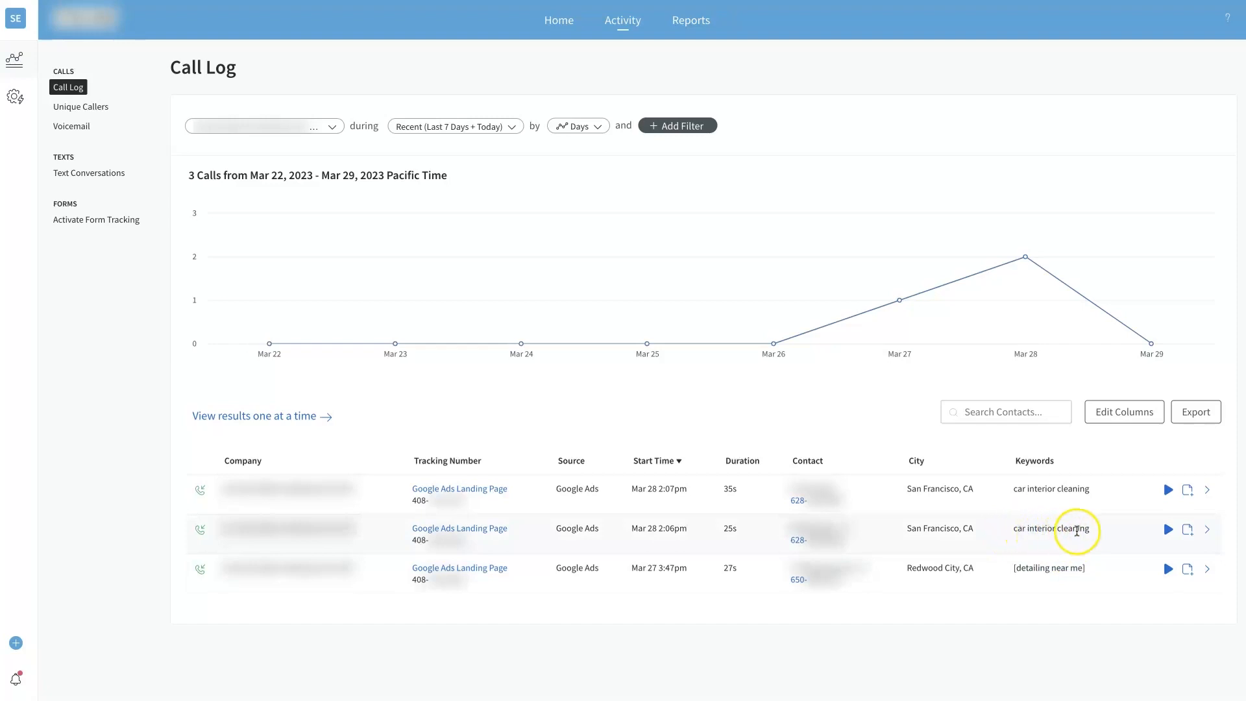
mouse_move(1091, 539)
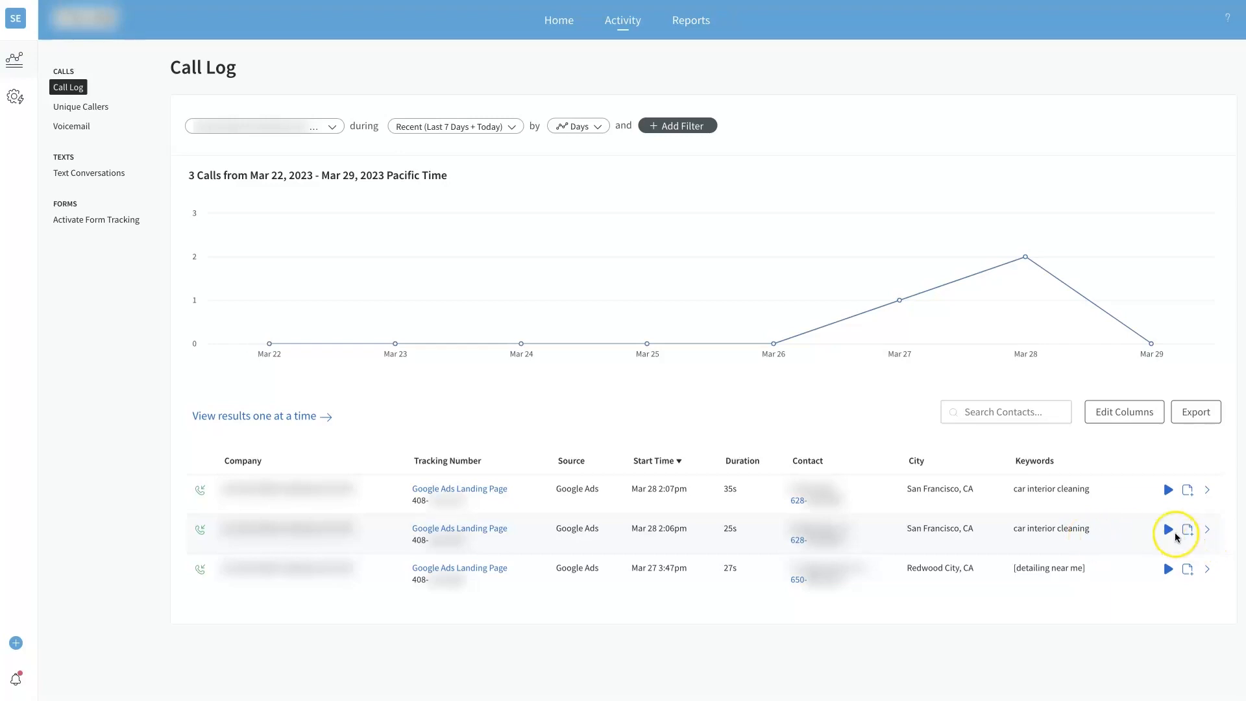
mouse_move(1031, 611)
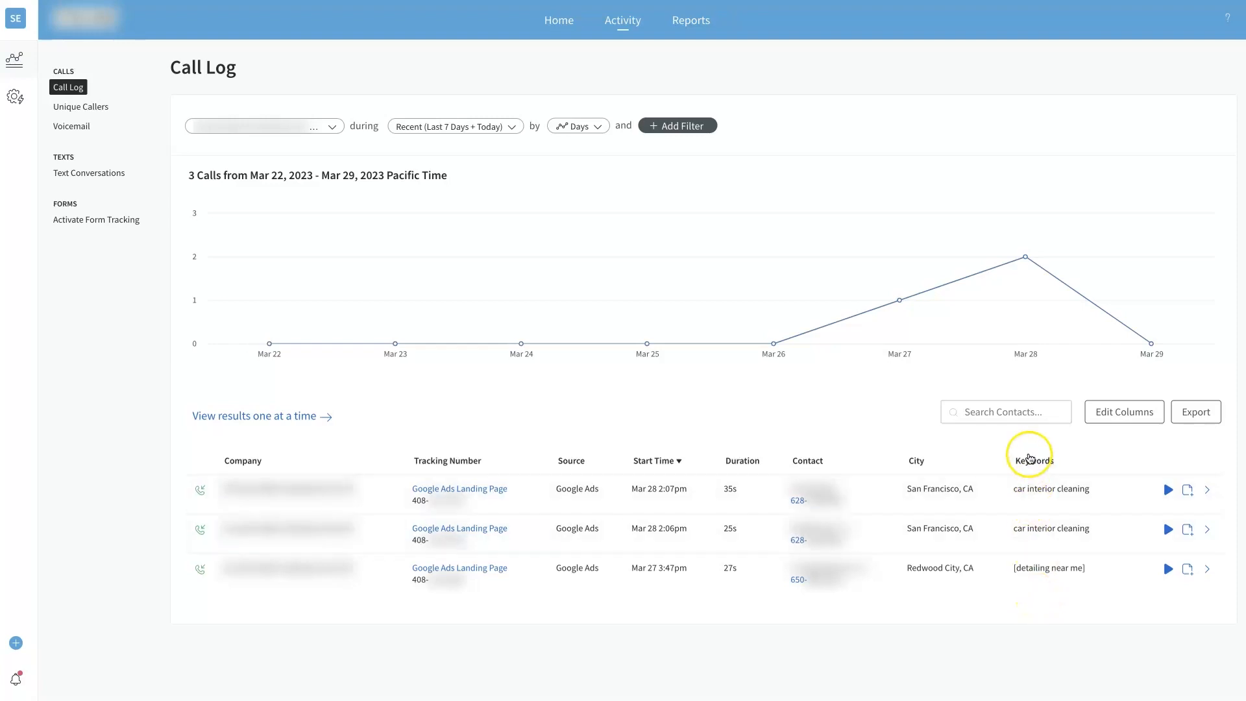
mouse_move(1039, 596)
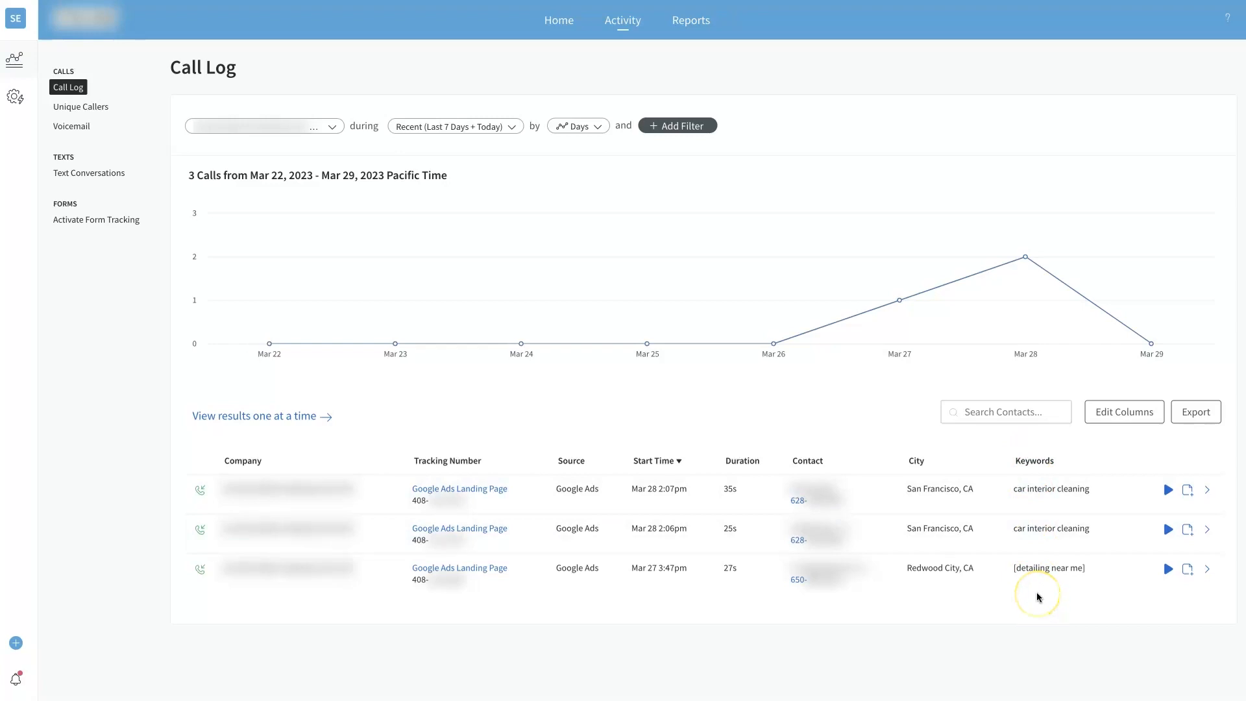
mouse_move(1038, 596)
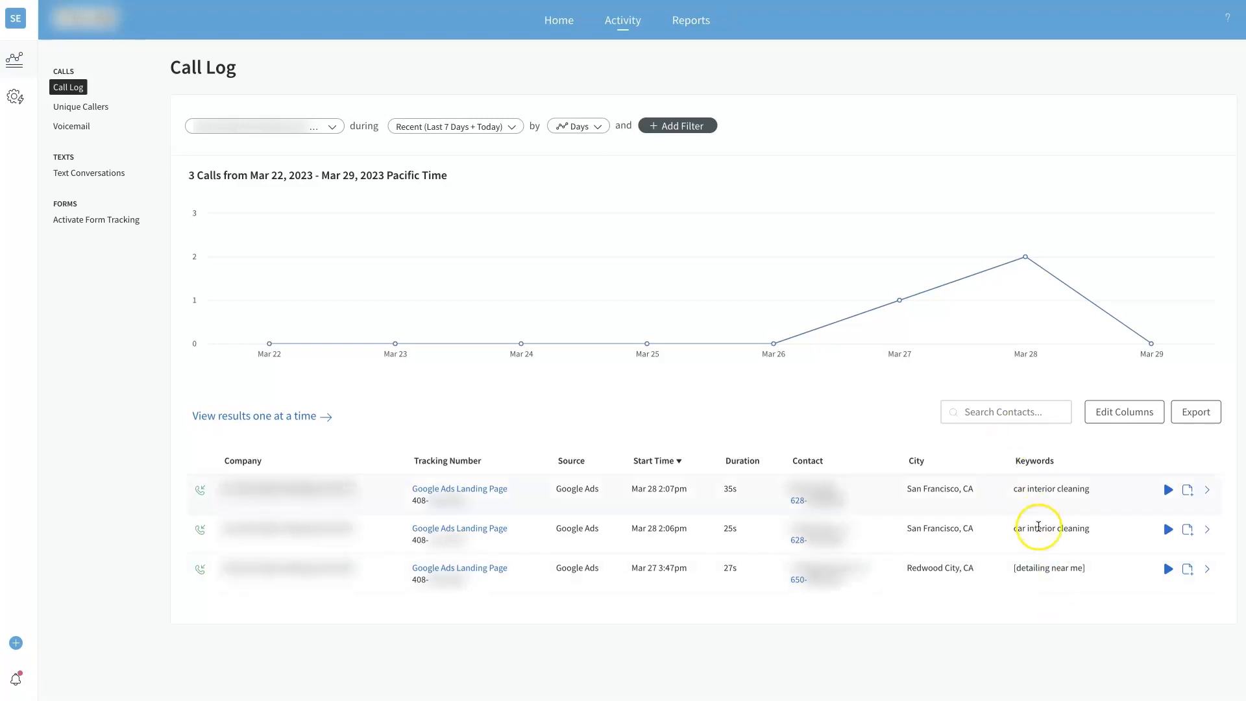
mouse_move(1052, 619)
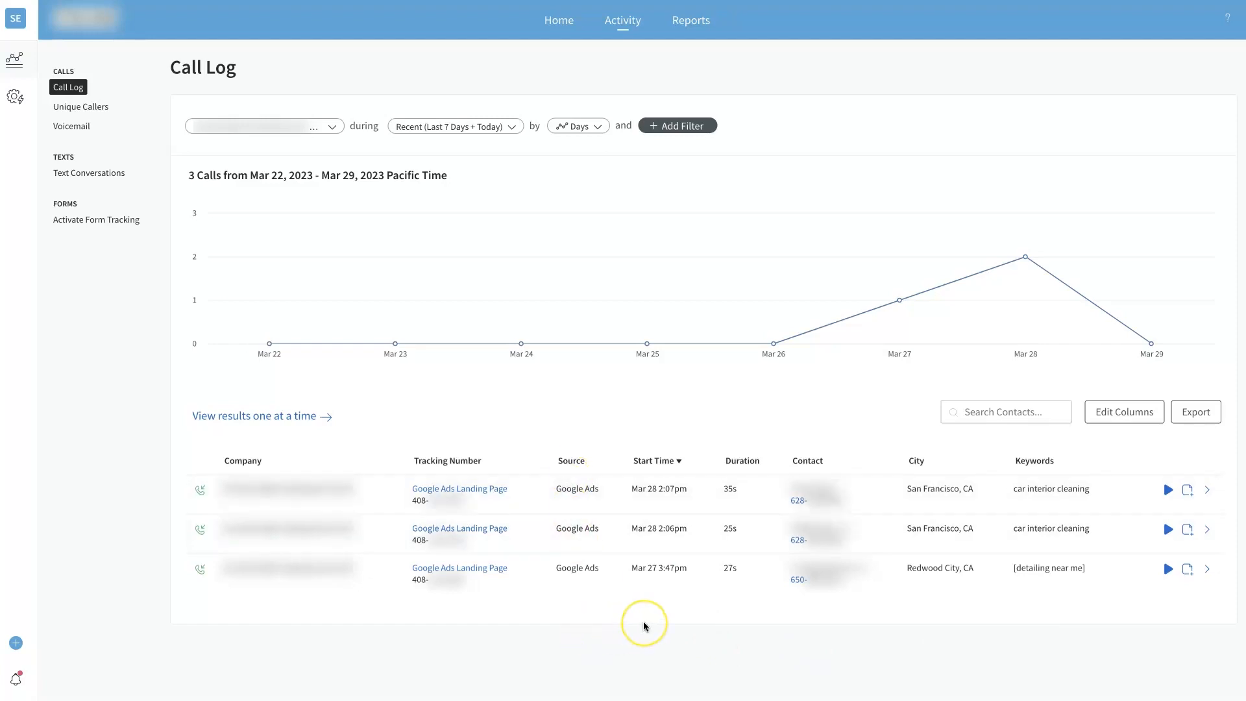
mouse_move(644, 626)
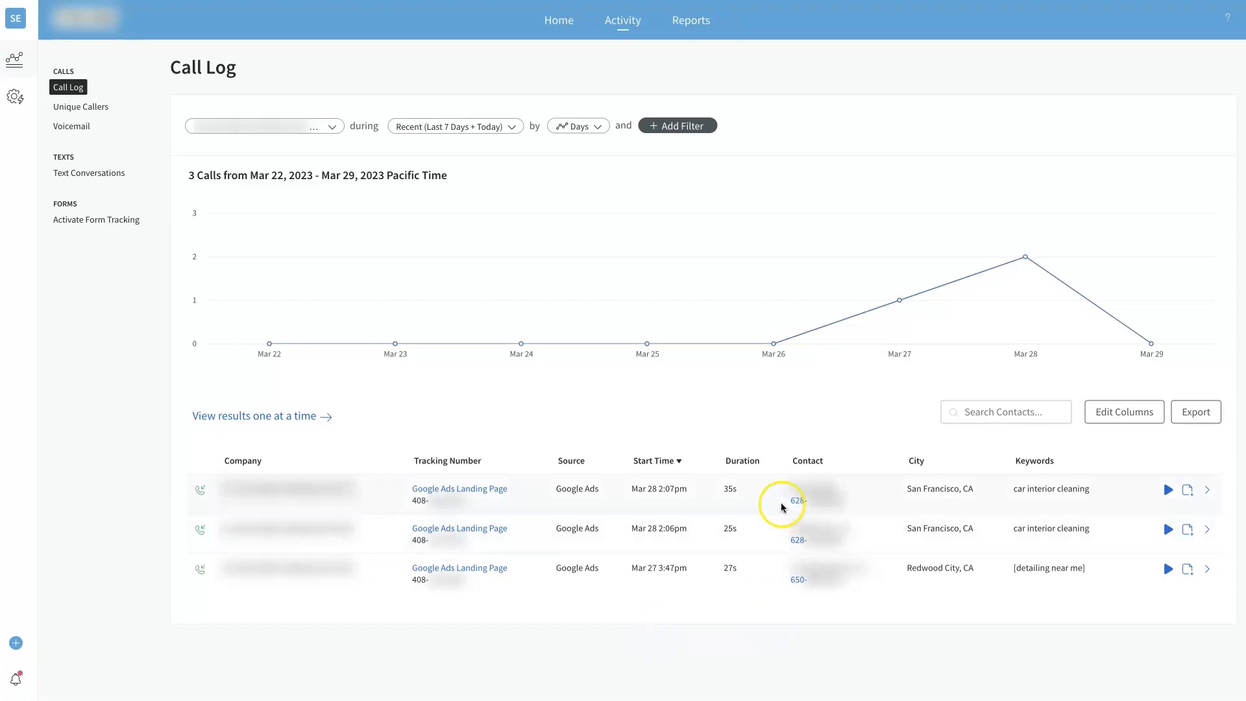
mouse_move(419, 495)
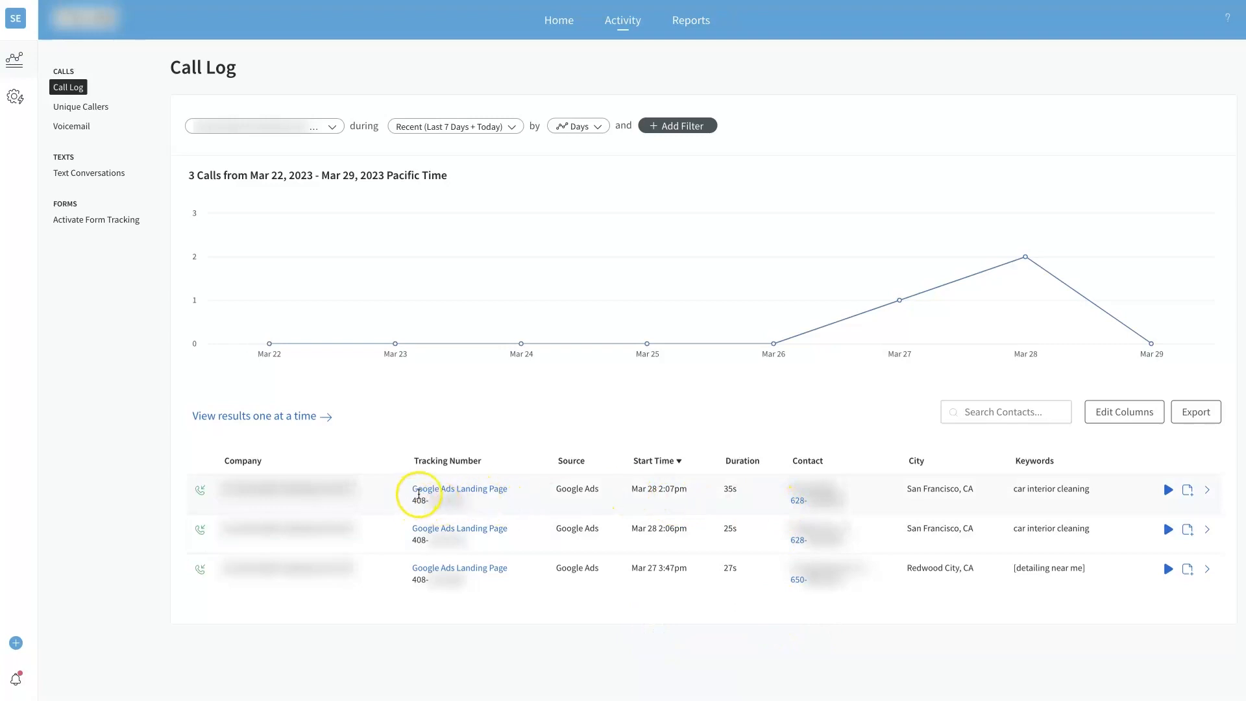
mouse_move(425, 589)
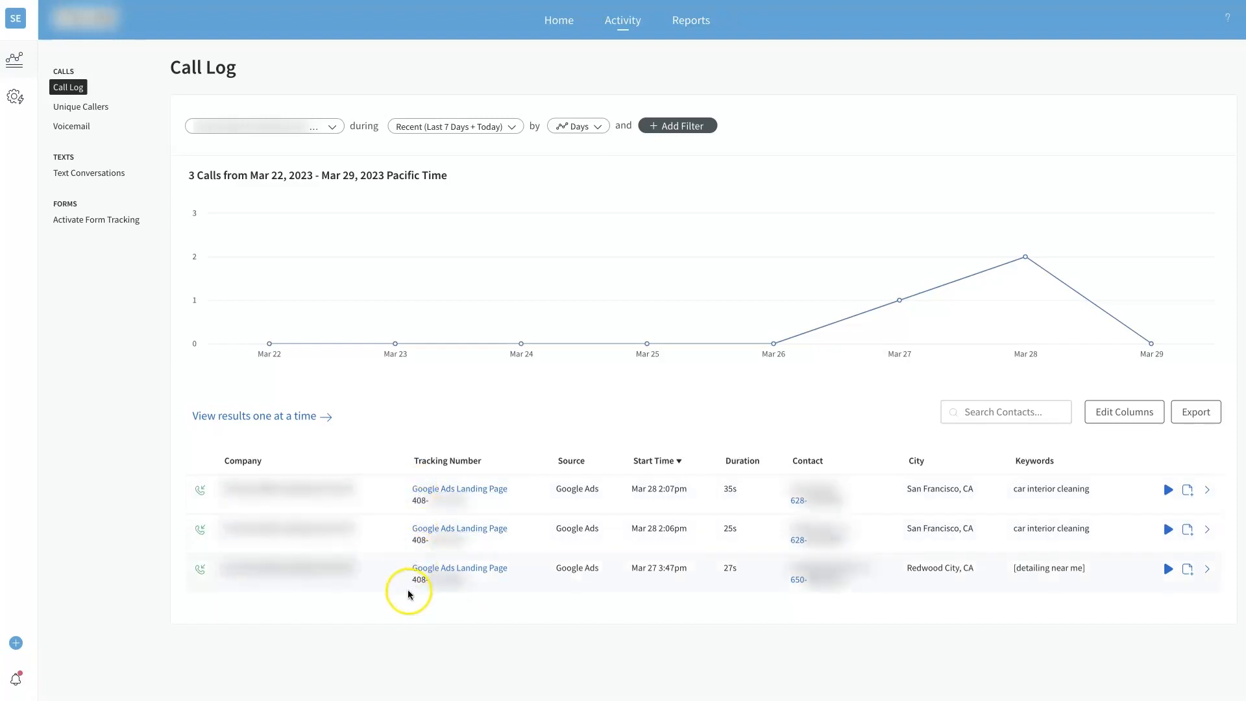
mouse_move(422, 613)
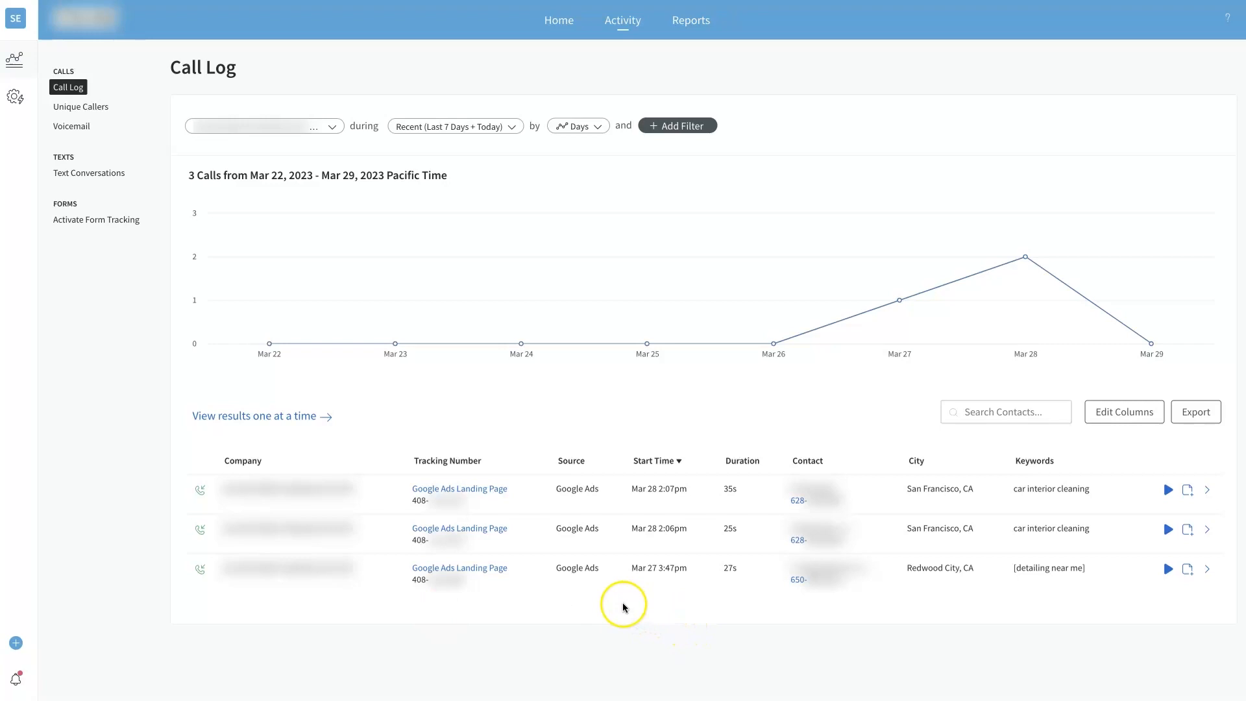
mouse_move(579, 597)
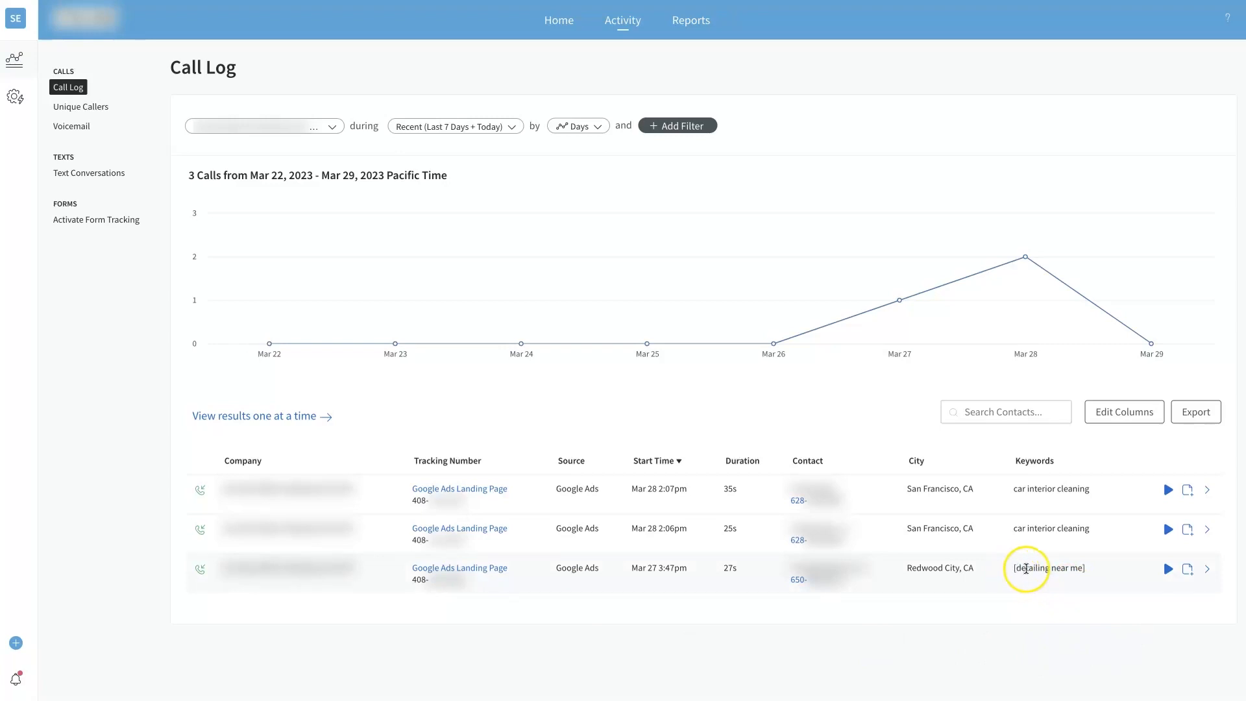
mouse_move(1093, 574)
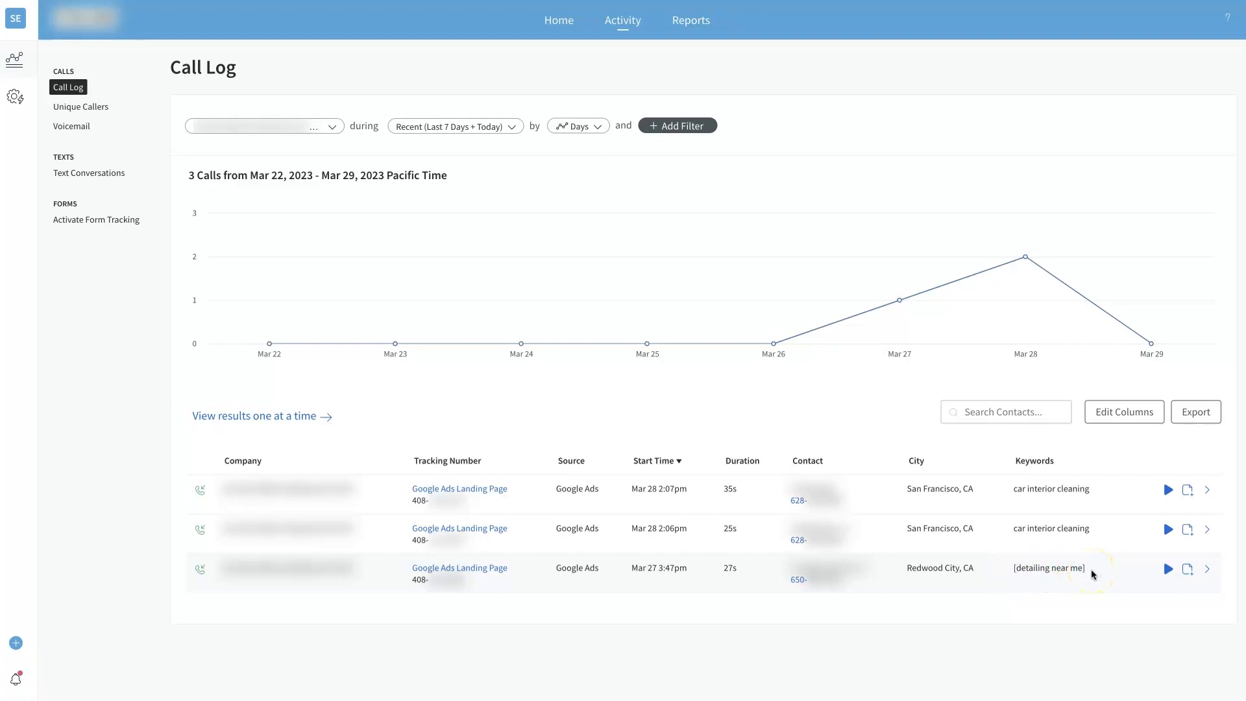
mouse_move(918, 636)
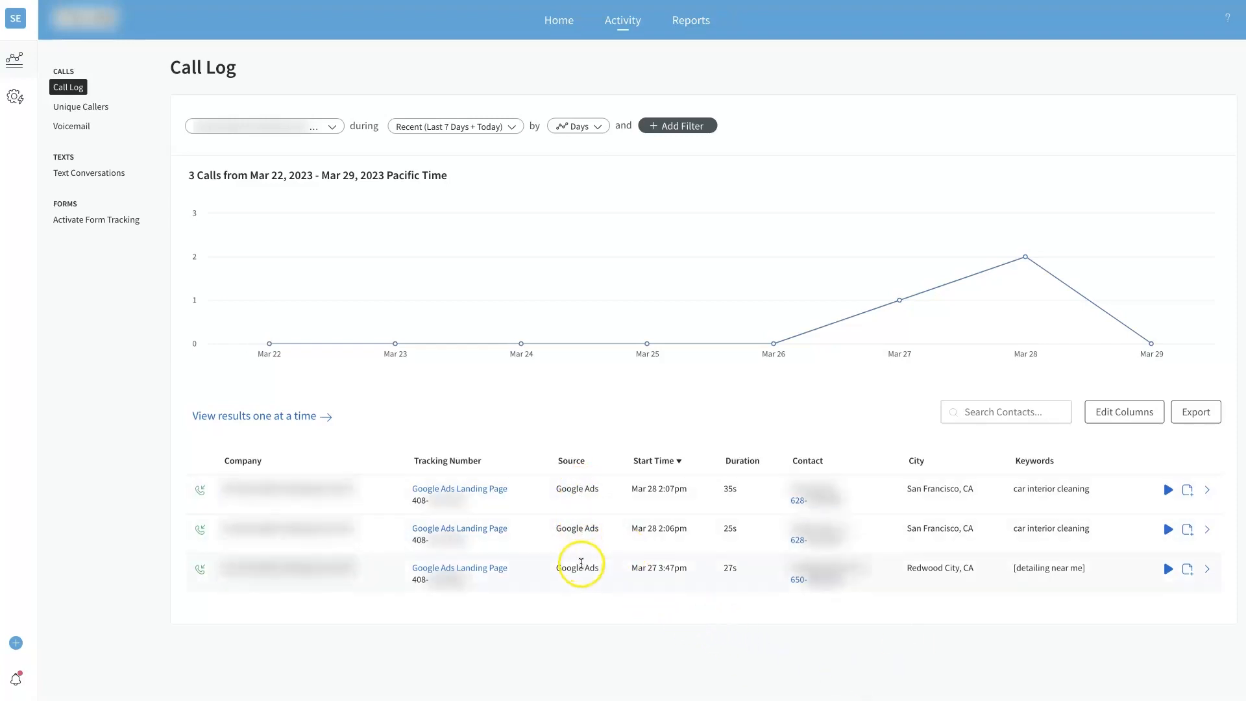
mouse_move(566, 486)
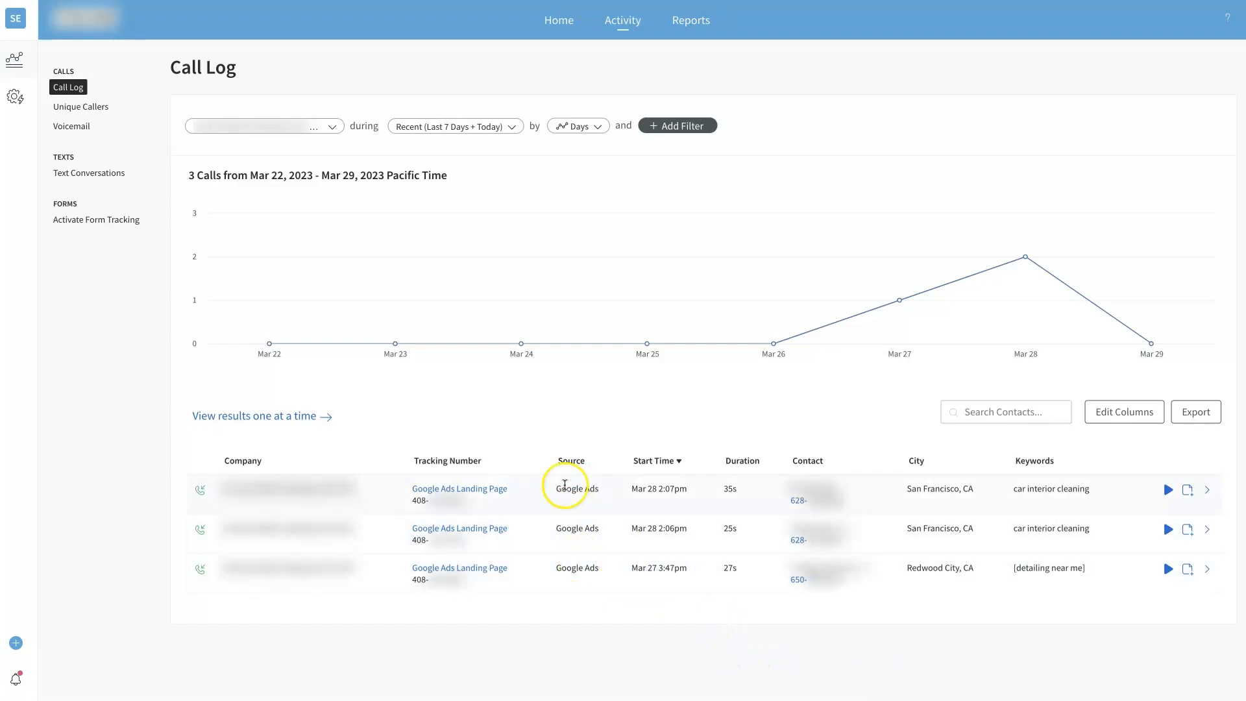
mouse_move(588, 509)
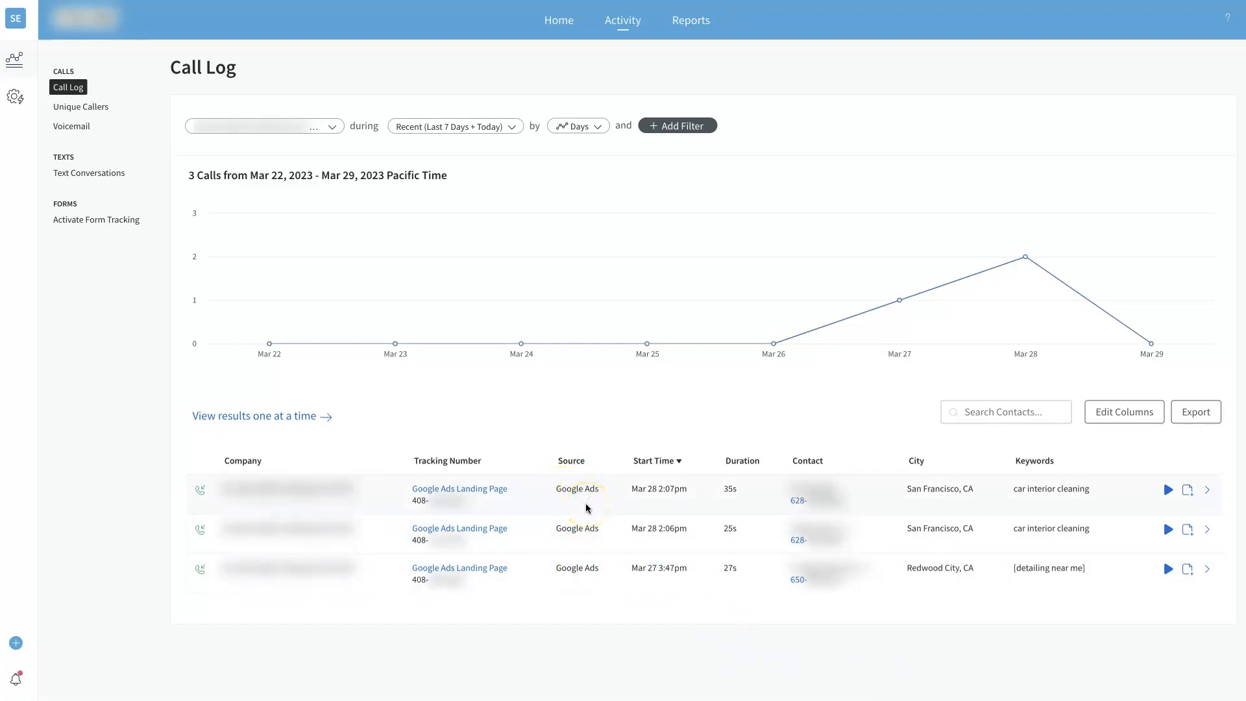
mouse_move(1067, 516)
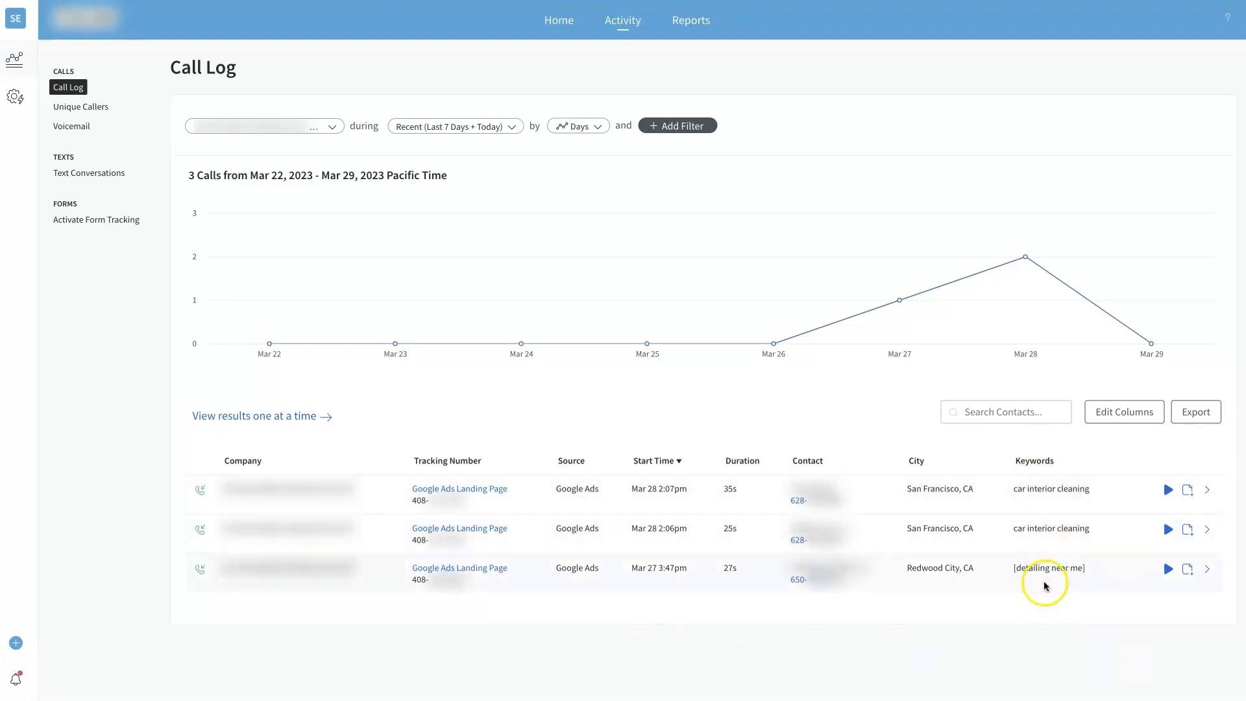
mouse_move(1013, 501)
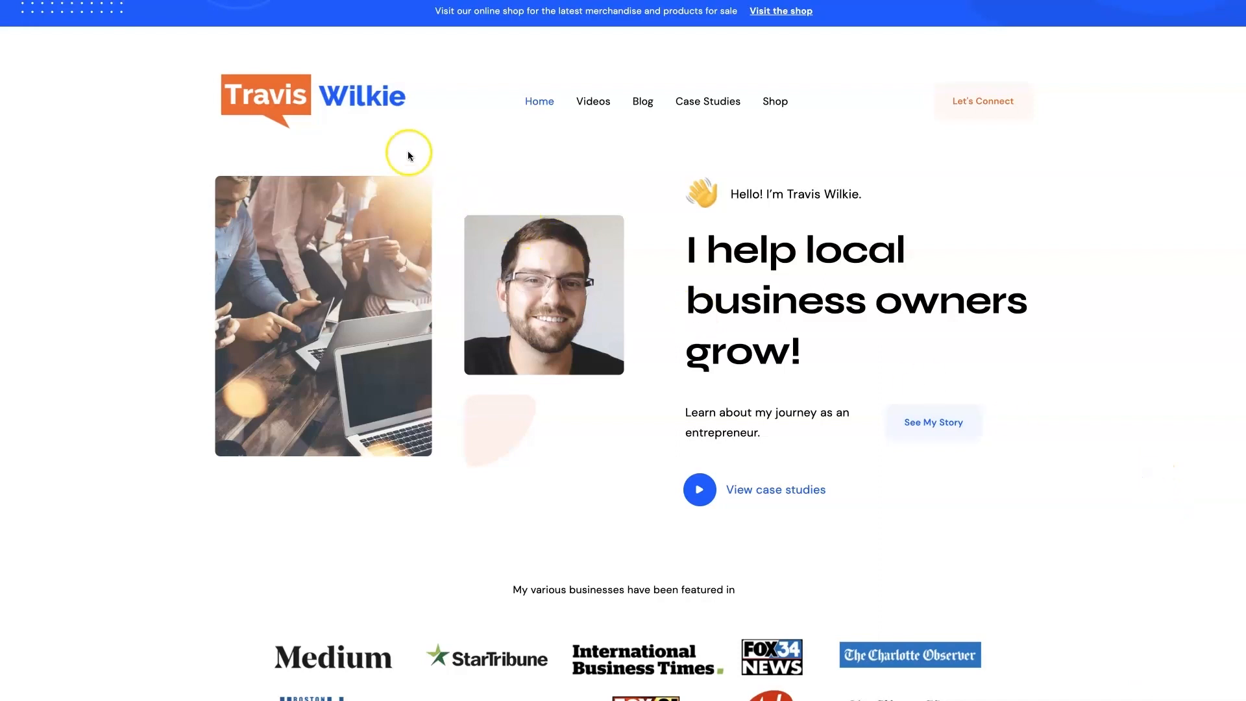
mouse_move(397, 110)
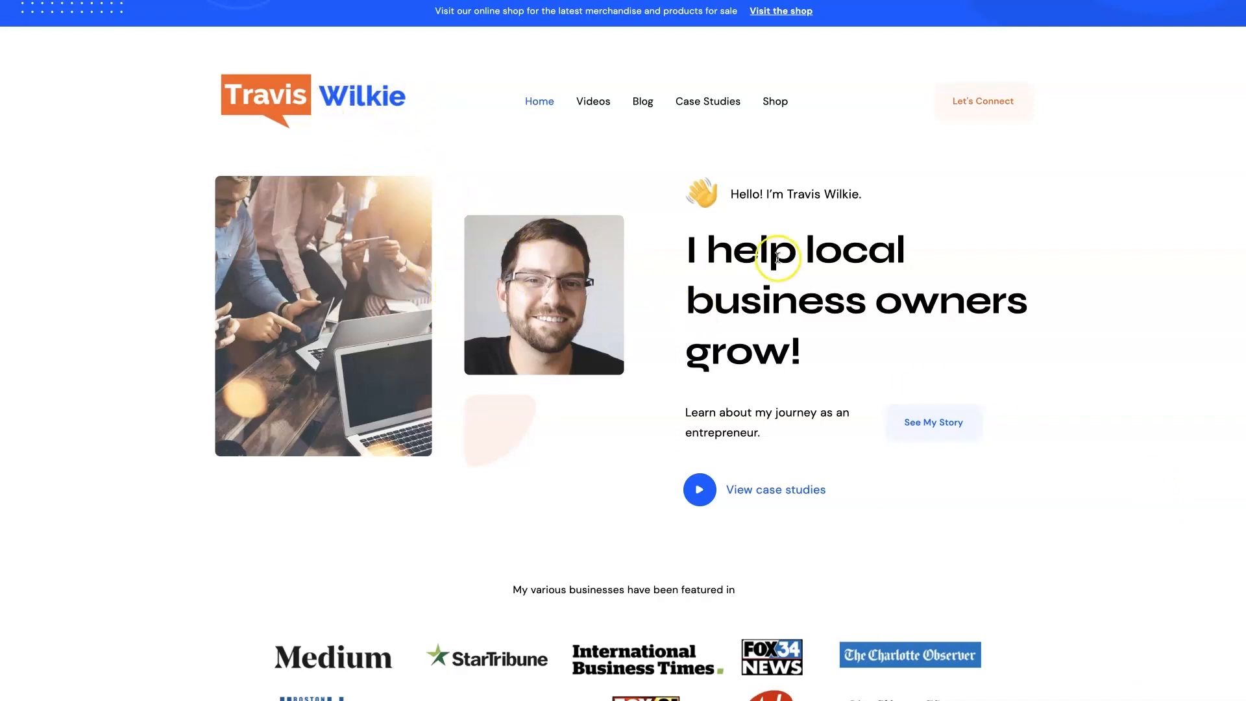
mouse_move(1054, 407)
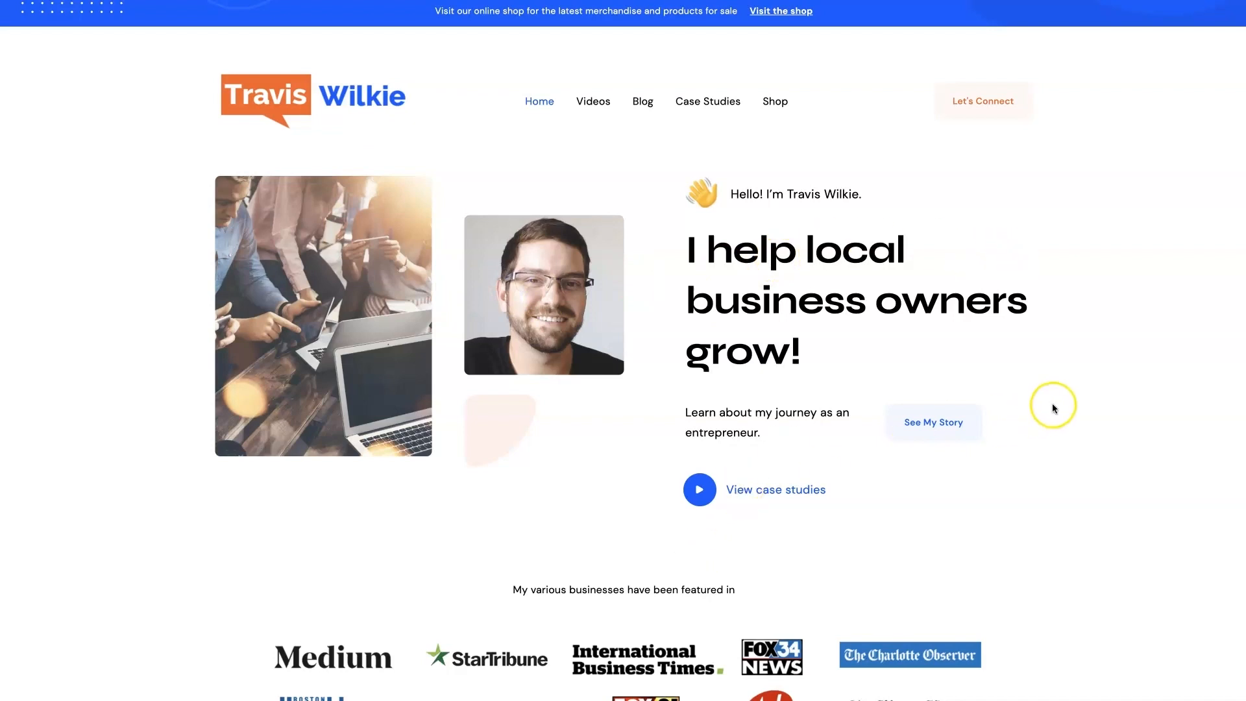
mouse_move(1096, 356)
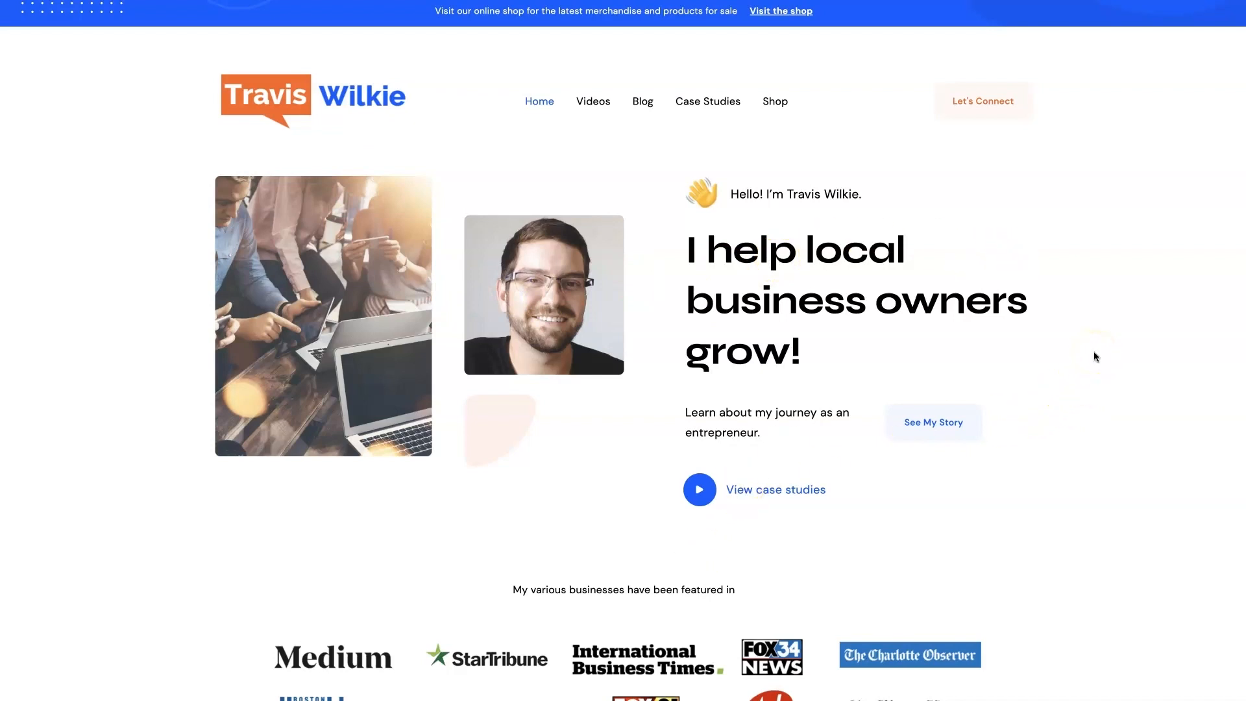